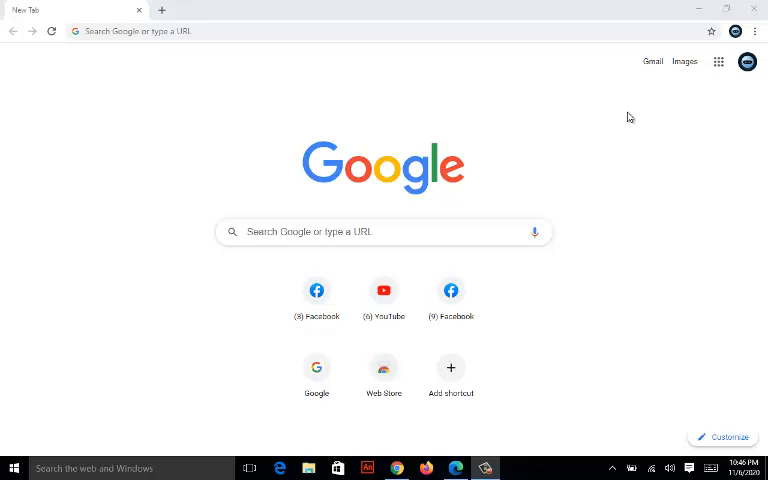
- Switch to the other browser window showing the start page with the Facebook tile
click(316, 290)
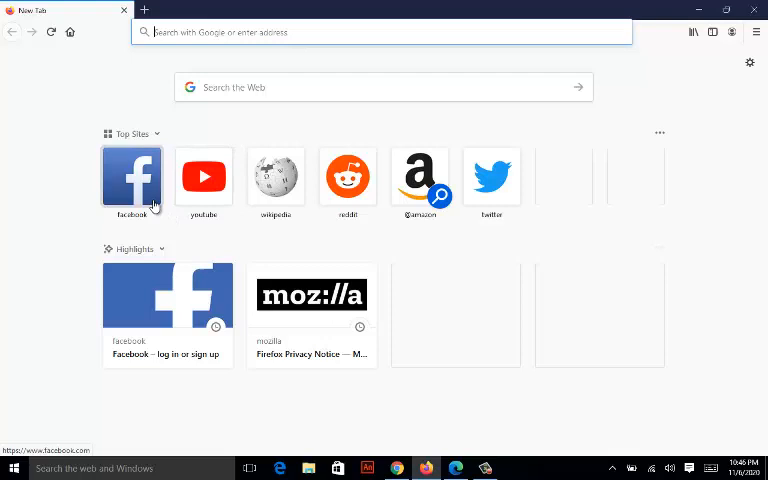
click(132, 176)
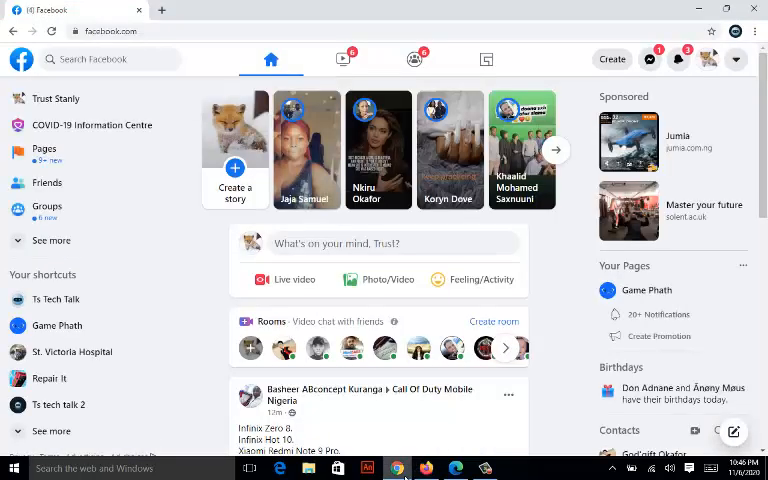
mouse_move(676, 60)
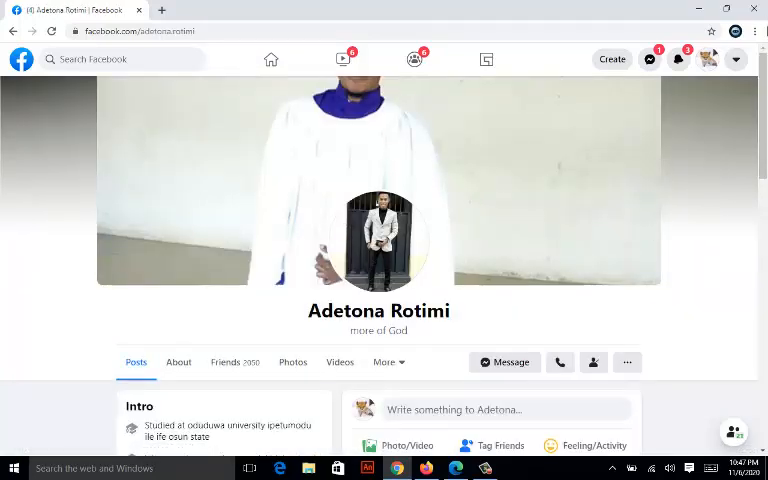
scroll(down, 3)
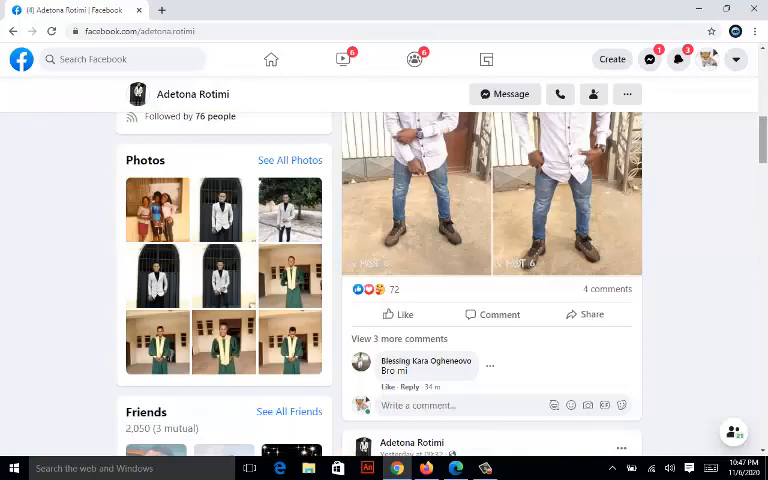
scroll(down, 3)
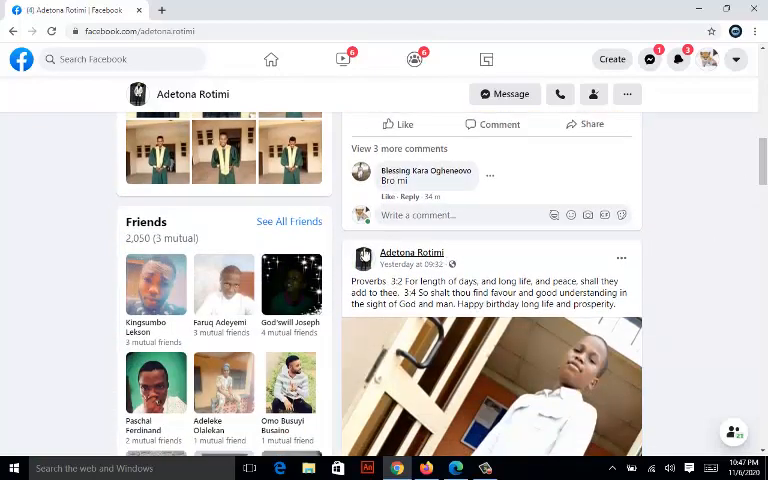
click(288, 220)
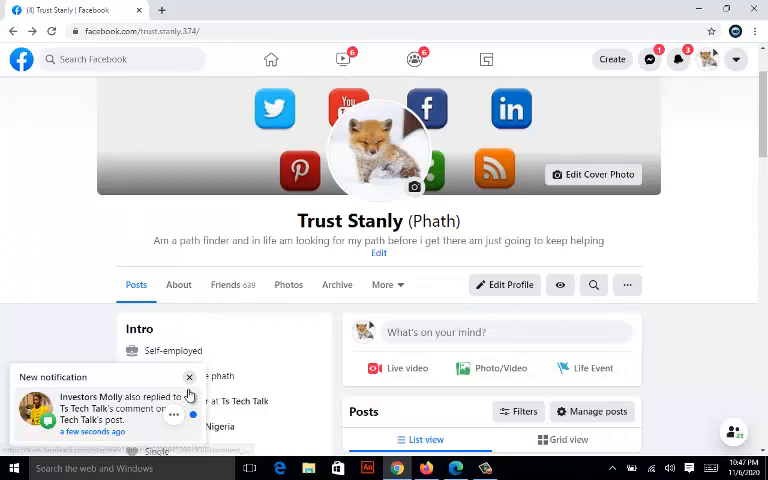
click(188, 376)
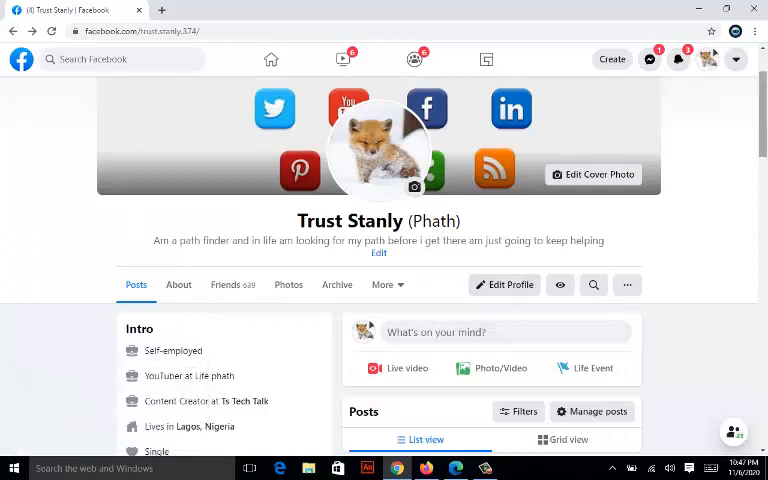
scroll(down, 3)
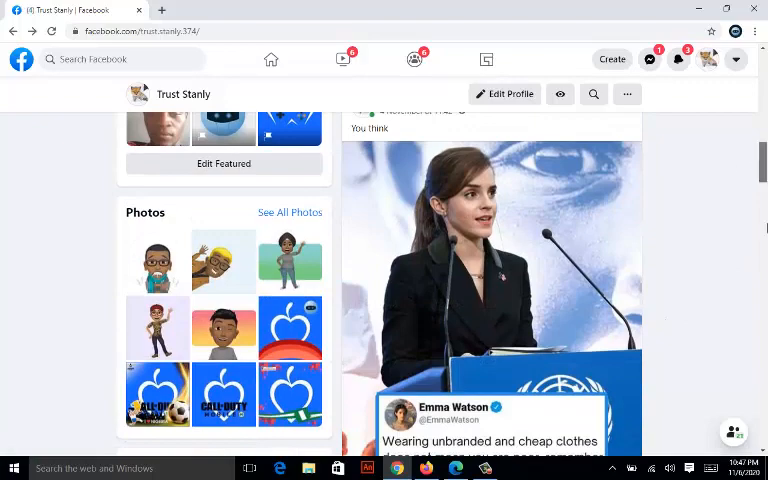
scroll(down, 3)
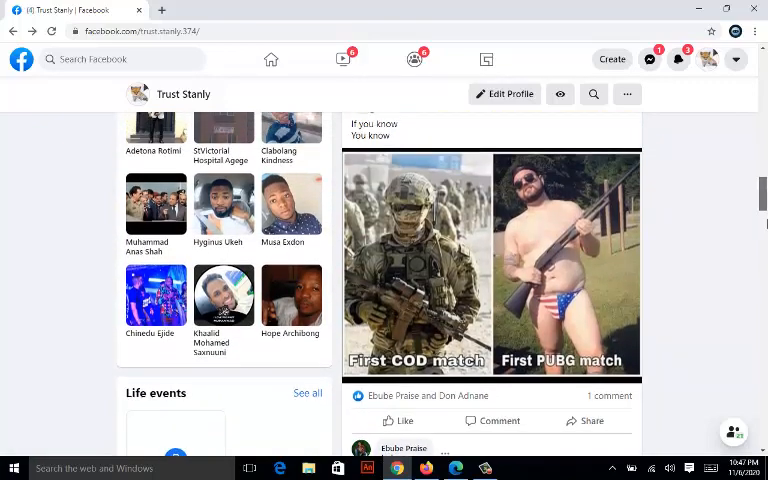
mouse_move(300, 296)
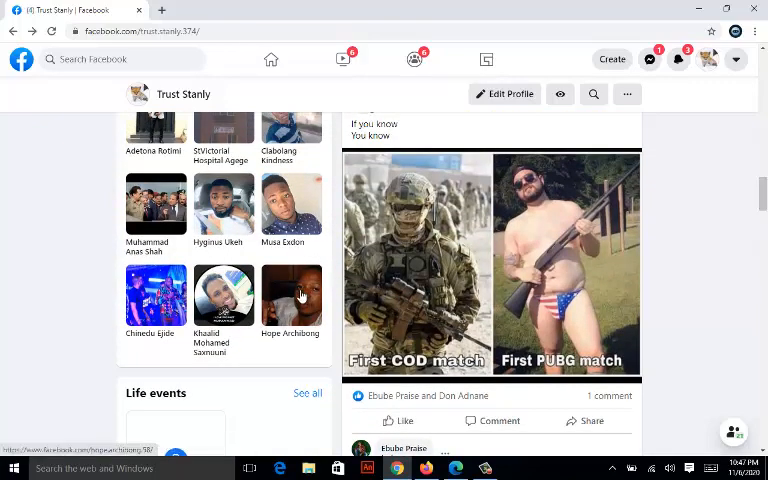
click(292, 292)
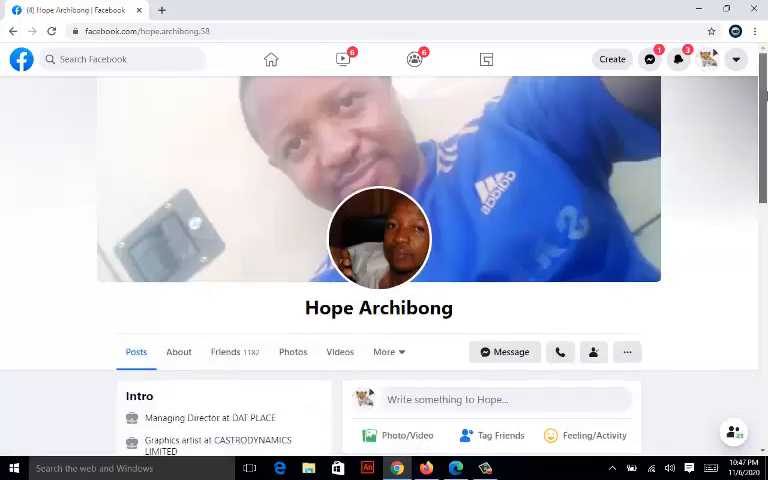
scroll(down, 3)
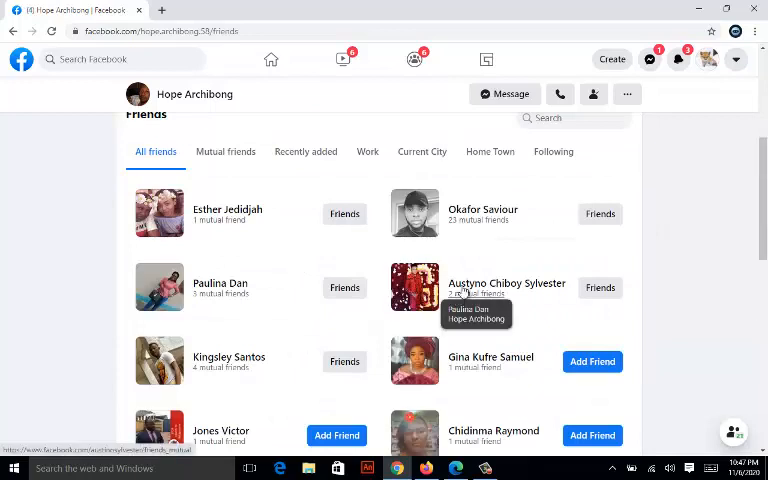
mouse_move(512, 332)
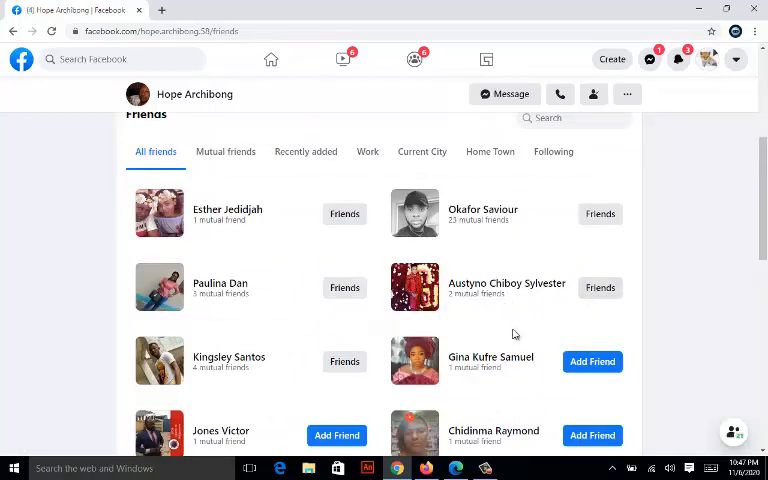
scroll(down, 3)
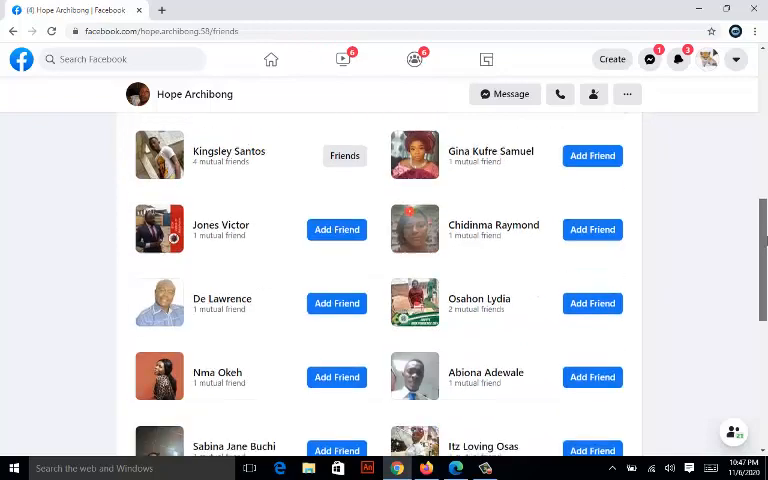
scroll(down, 3)
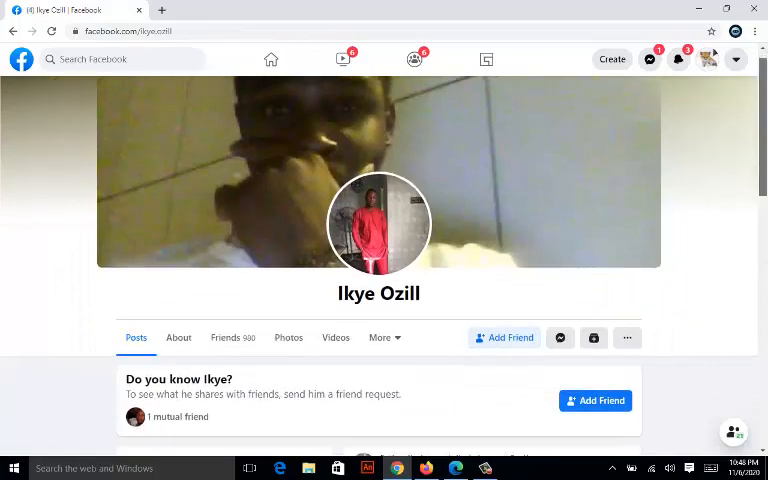
scroll(down, 3)
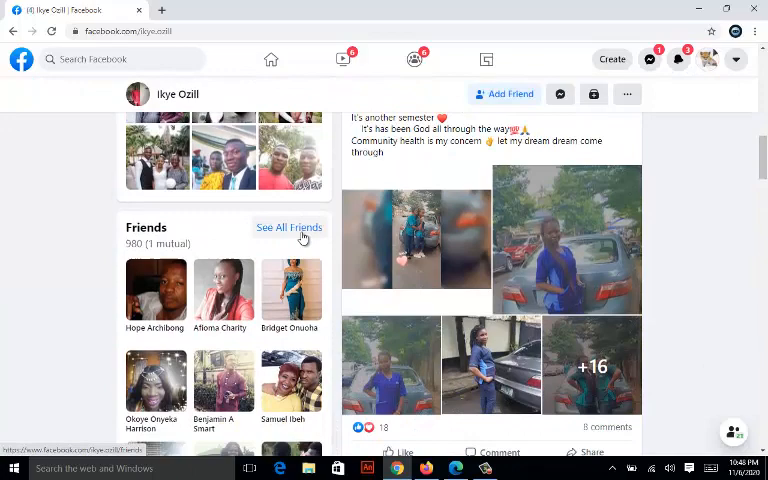
click(288, 228)
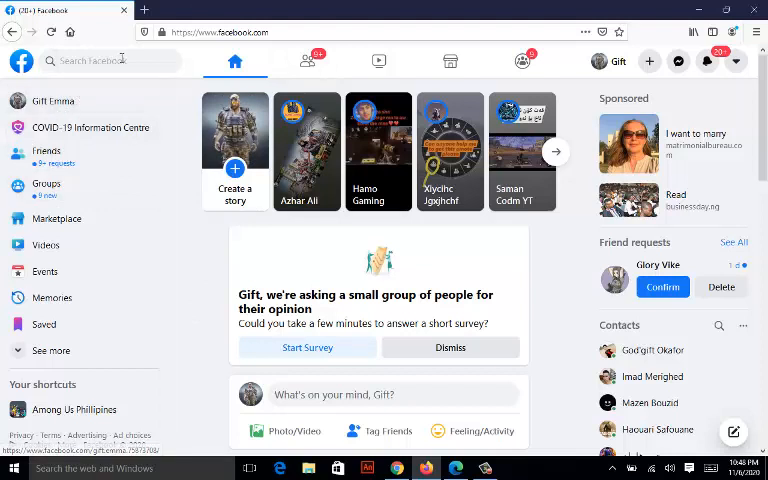
click(96, 60)
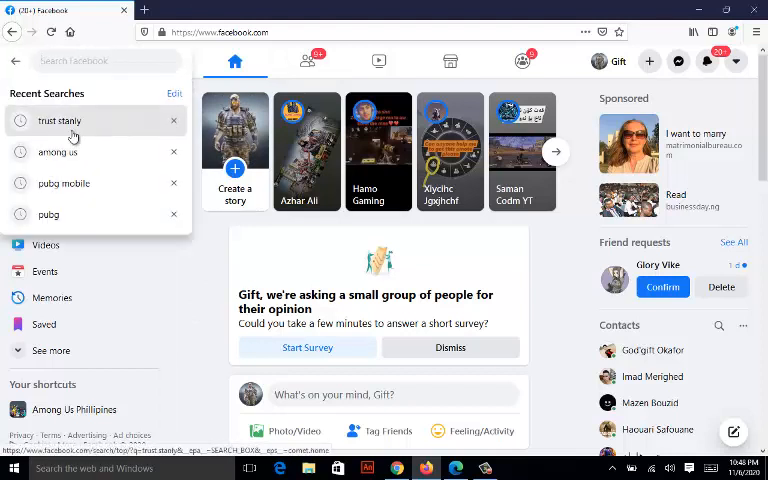
click(58, 120)
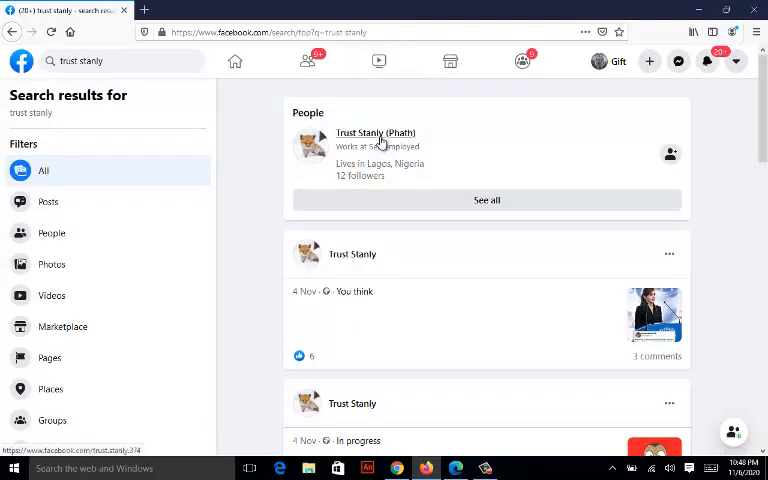
click(376, 132)
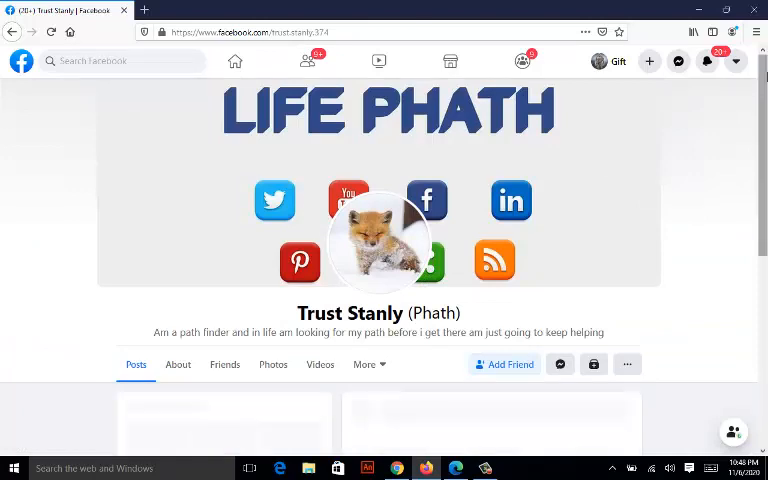
scroll(down, 3)
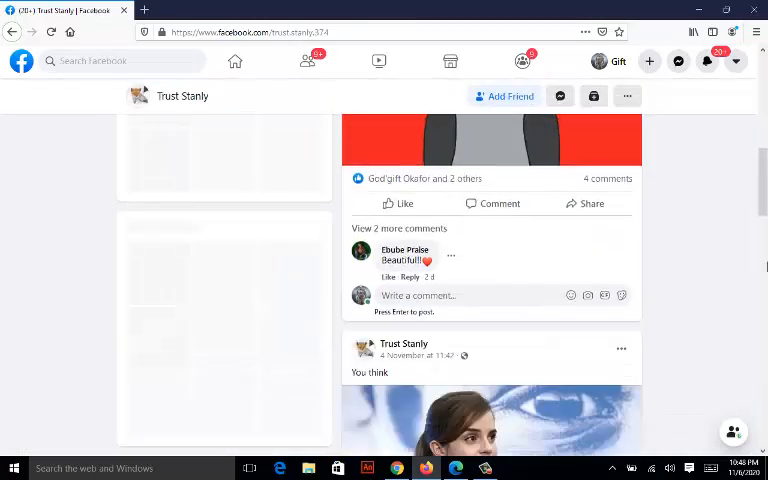
scroll(down, 3)
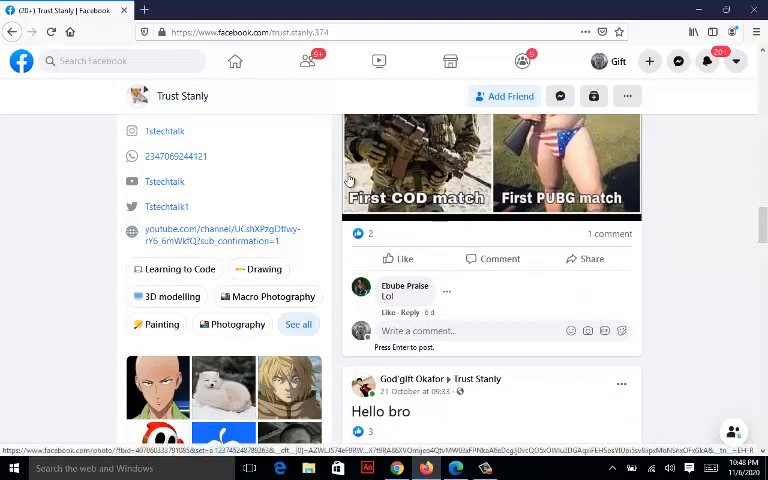
mouse_move(336, 180)
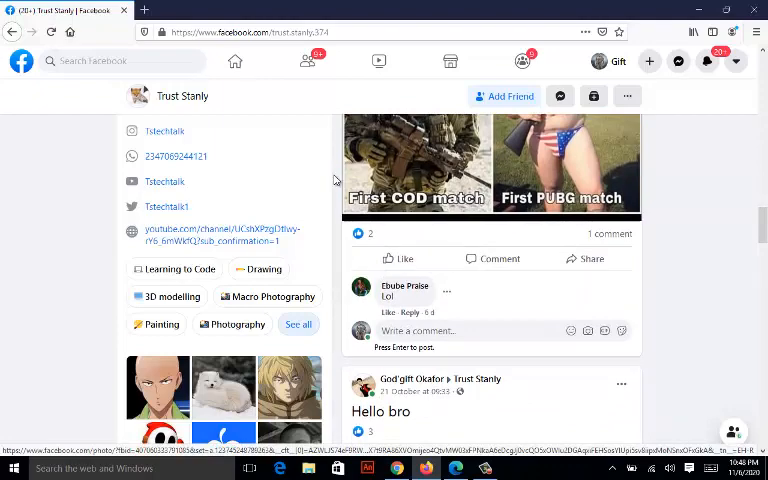
scroll(down, 3)
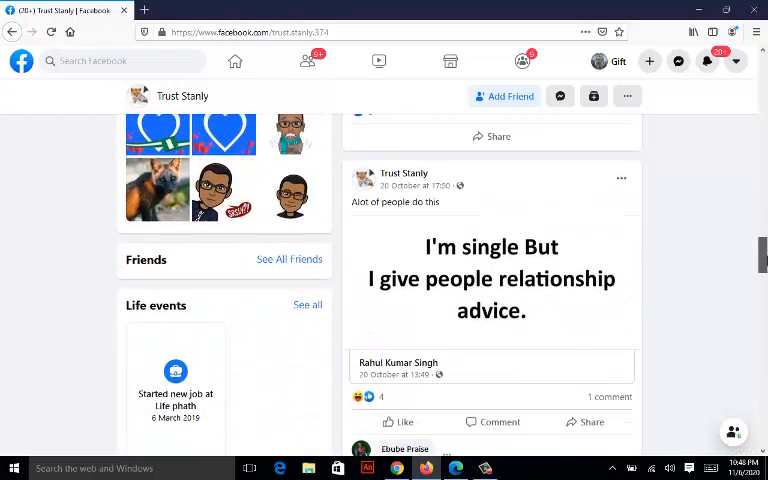
scroll(down, 3)
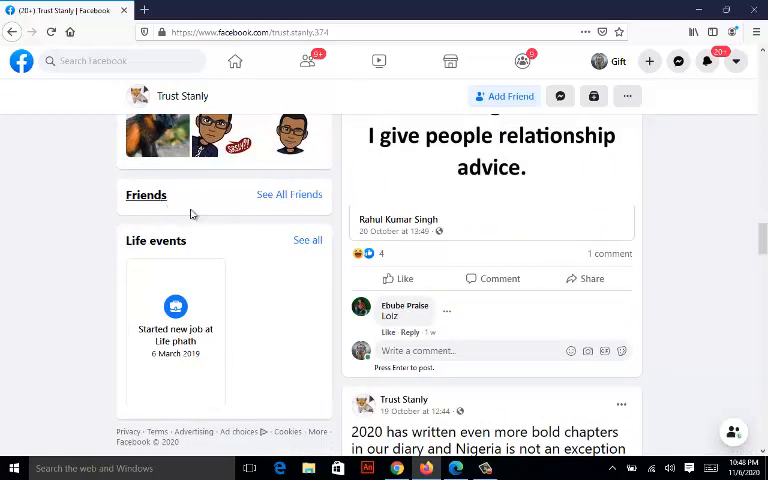
click(288, 194)
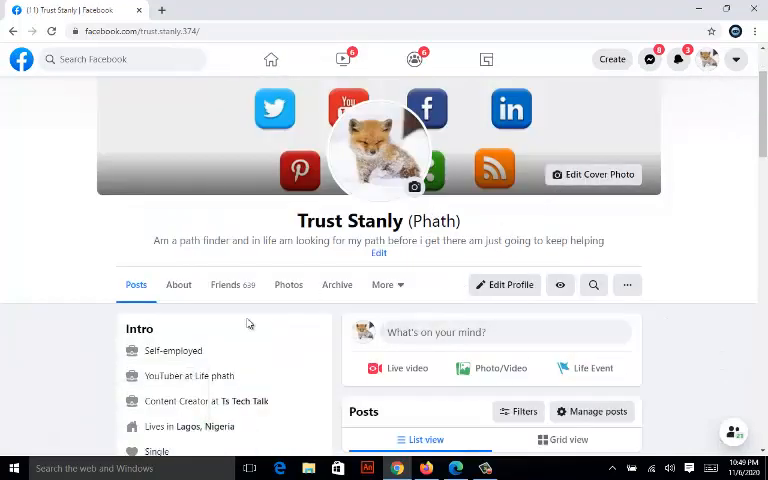
click(224, 284)
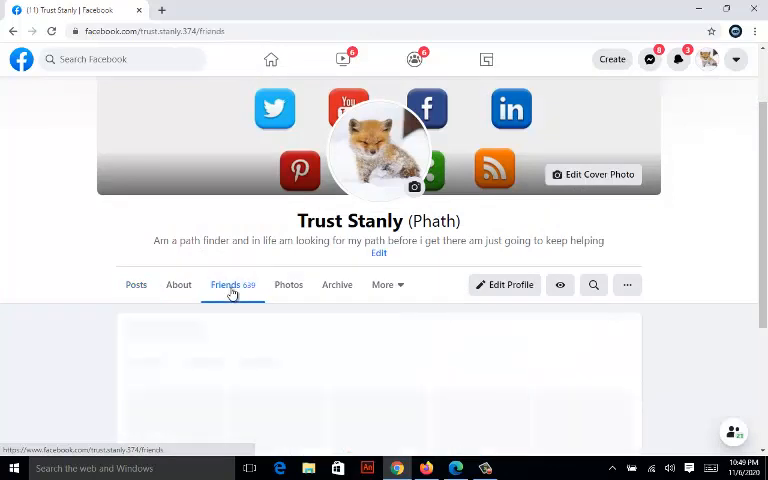
click(224, 284)
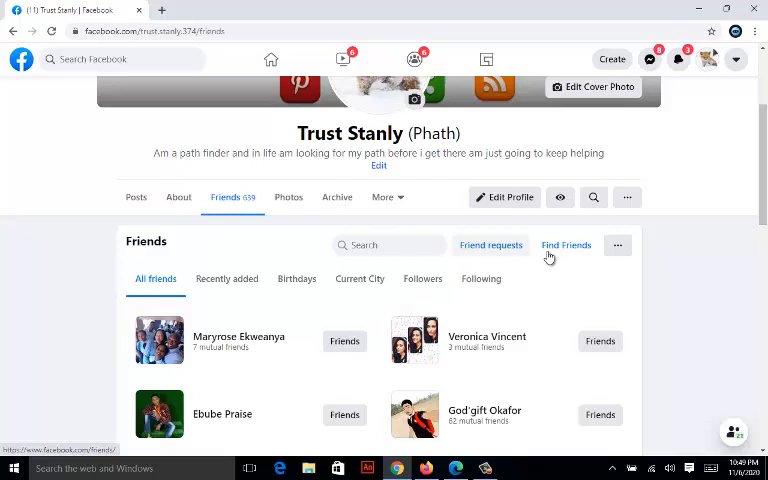
mouse_move(680, 240)
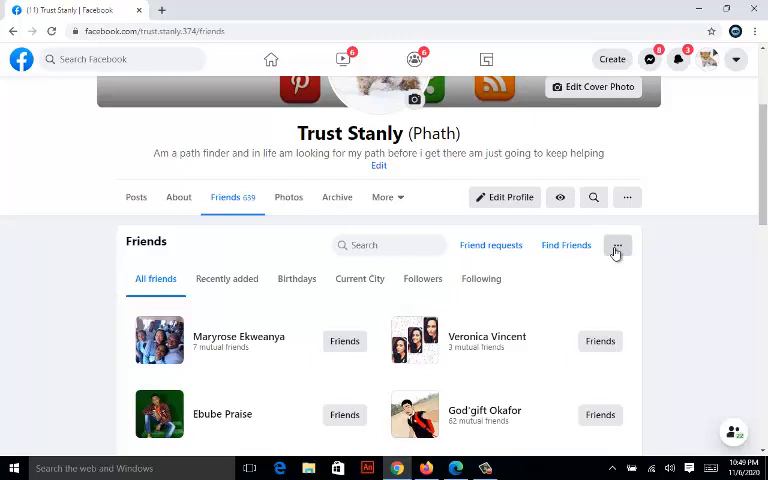
click(616, 244)
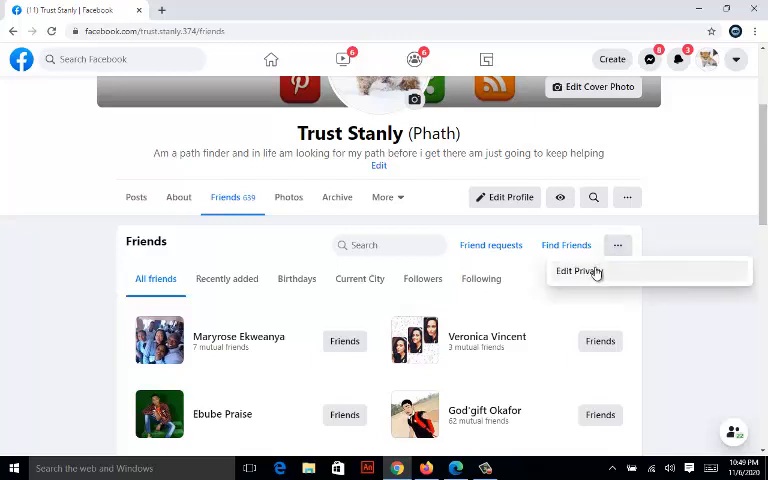
- In Edit privacy, set the Friends list audience to Only me after trying Public and Friends
click(578, 272)
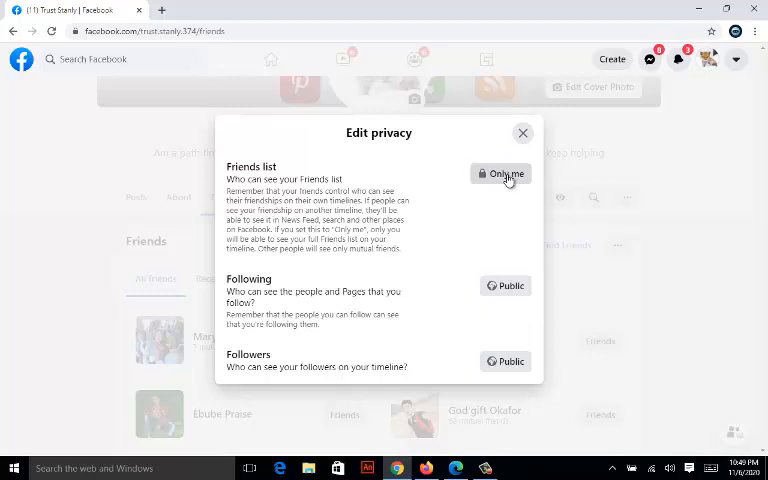
click(500, 172)
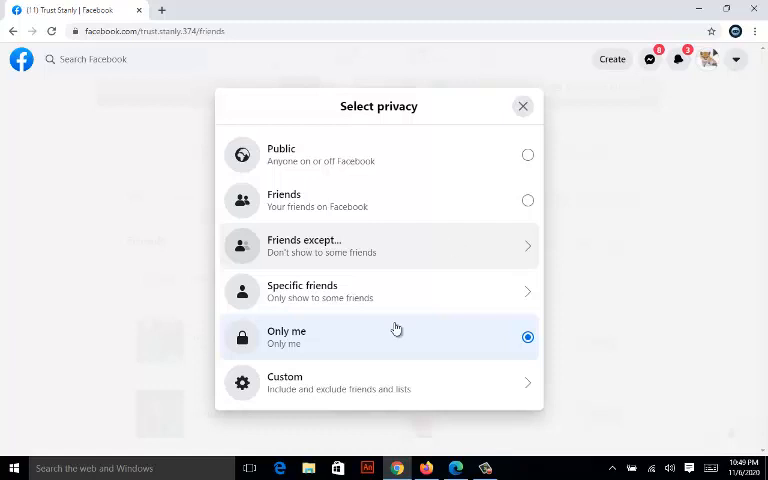
mouse_move(420, 122)
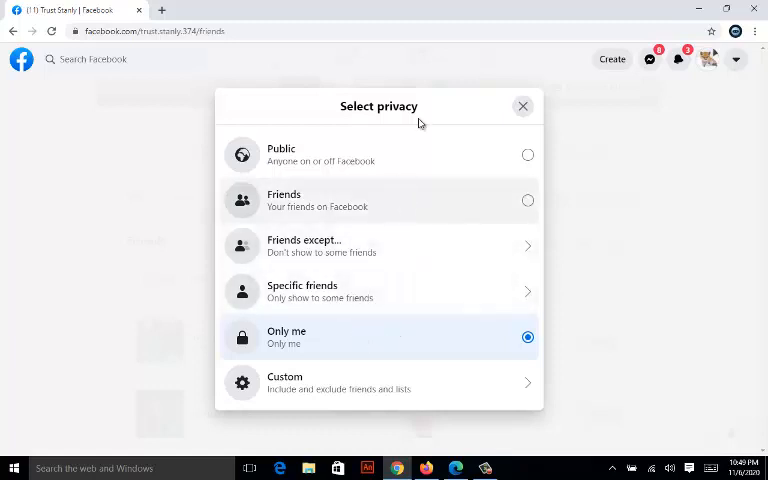
mouse_move(330, 344)
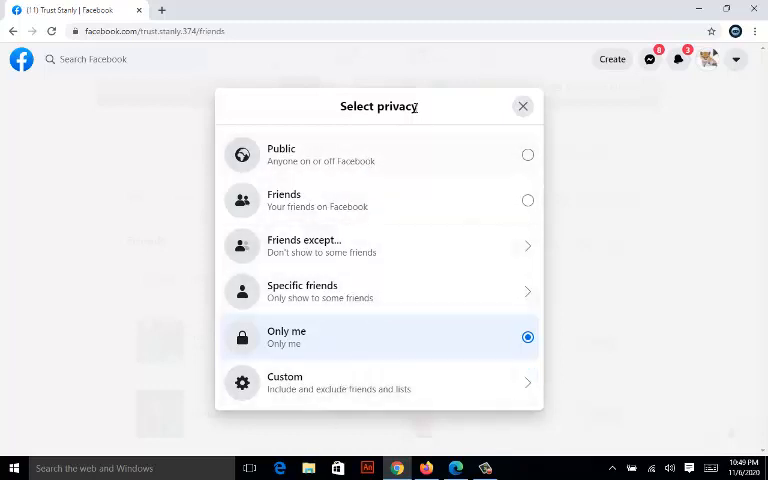
mouse_move(360, 246)
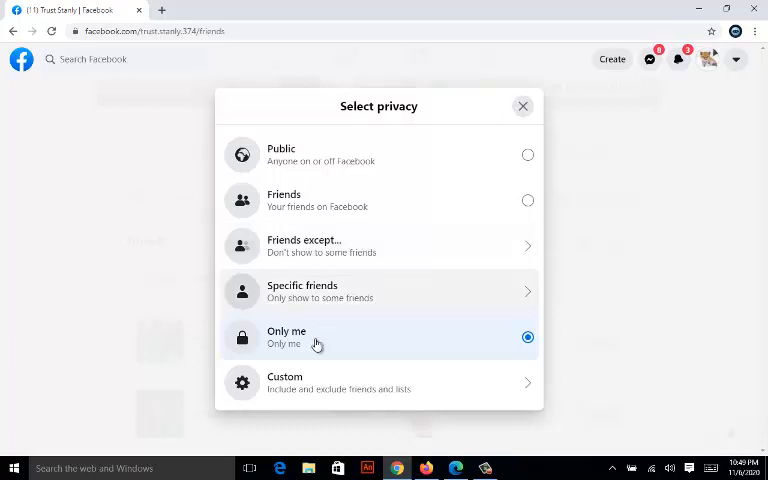
mouse_move(324, 148)
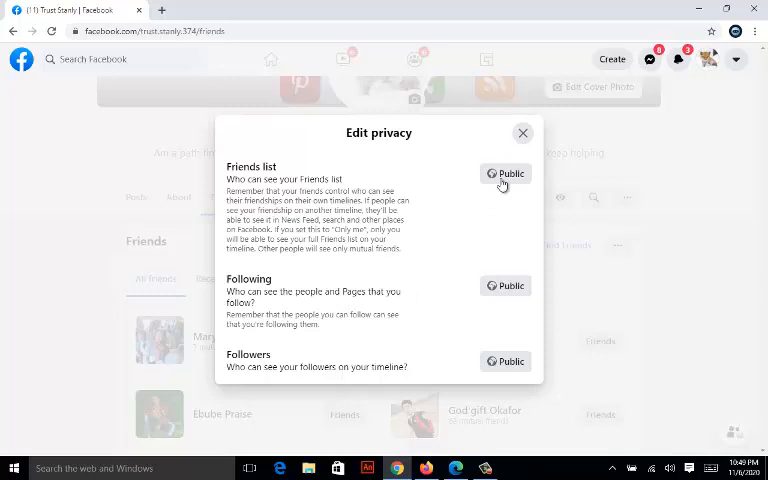
click(504, 174)
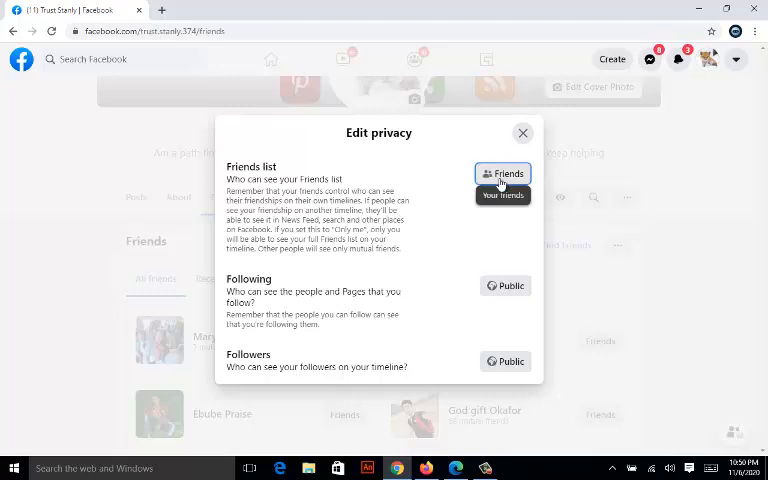
click(502, 180)
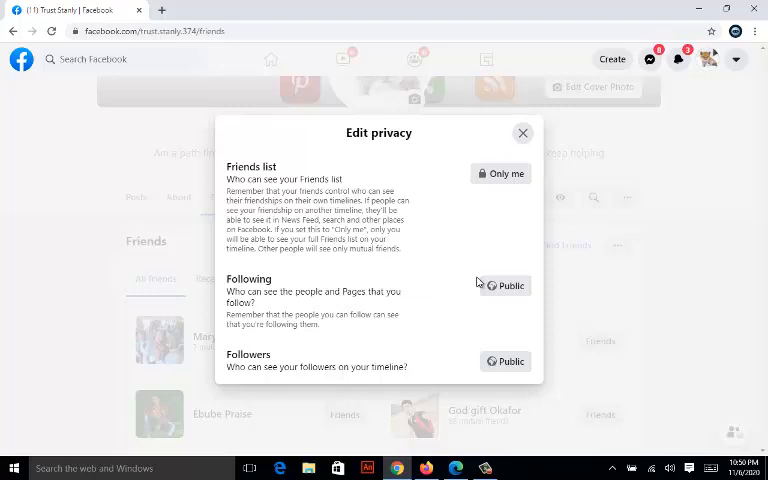
mouse_move(504, 220)
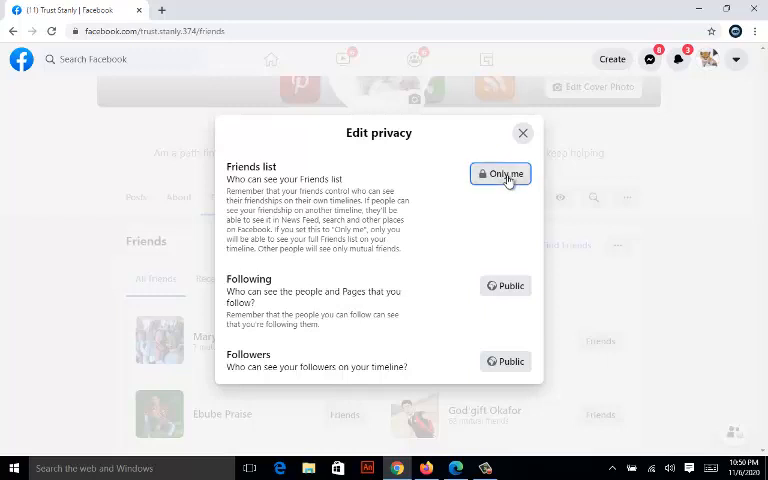
- Recheck the audience stays Only me and close the Edit privacy dialog
click(500, 172)
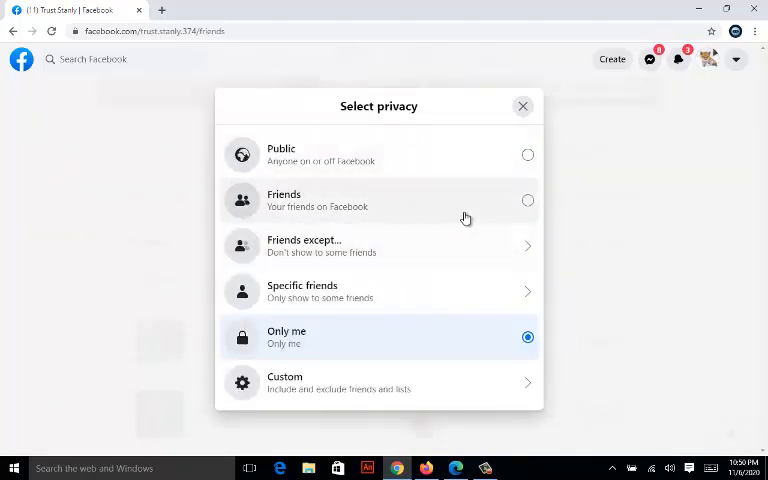
mouse_move(456, 248)
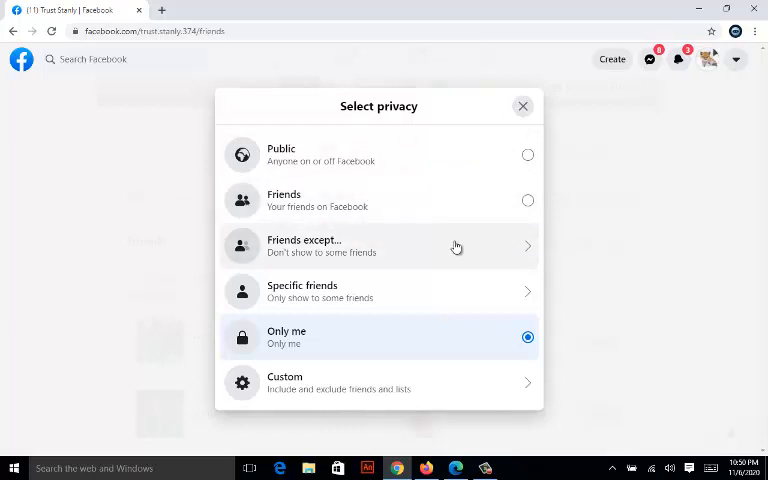
mouse_move(400, 352)
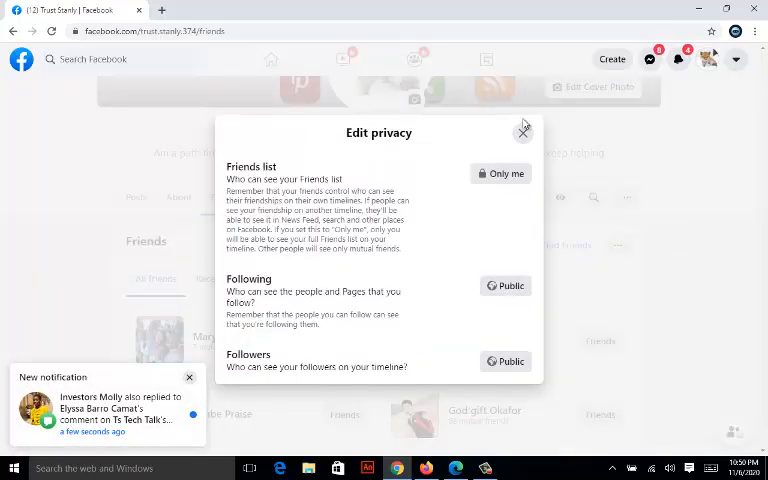
click(524, 132)
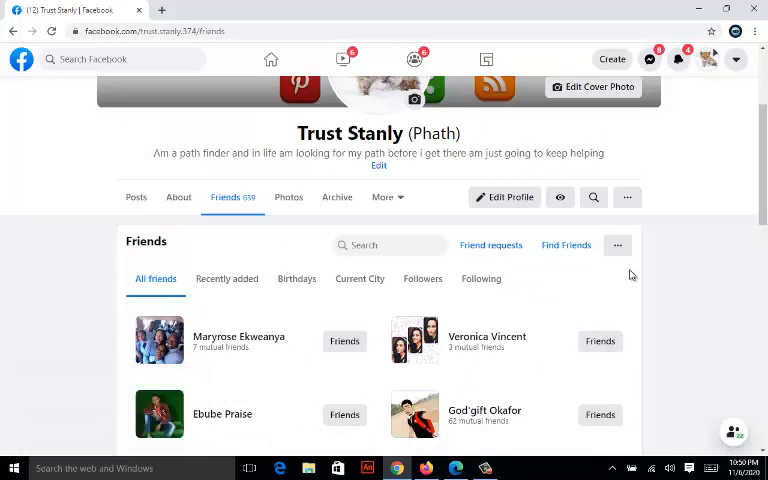
mouse_move(696, 252)
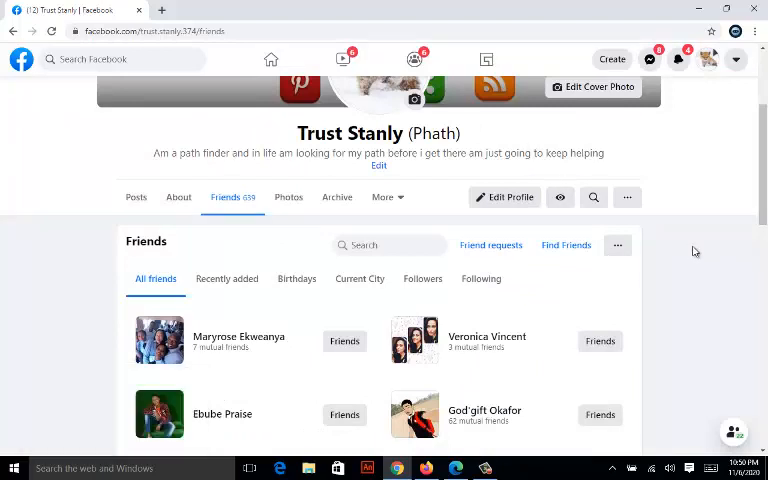